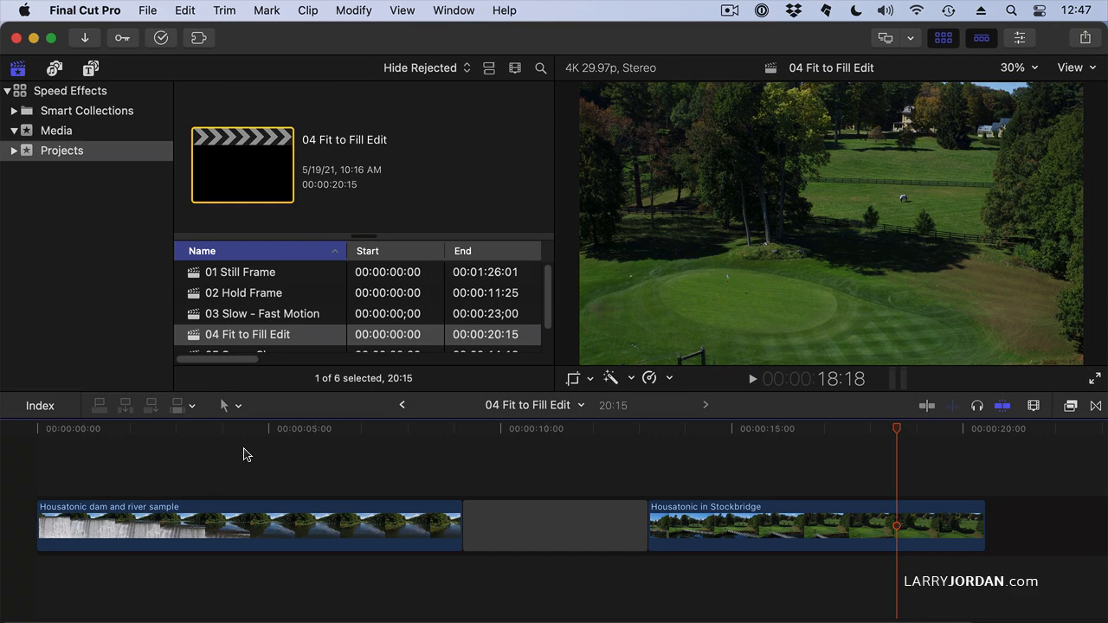
mouse_move(93, 267)
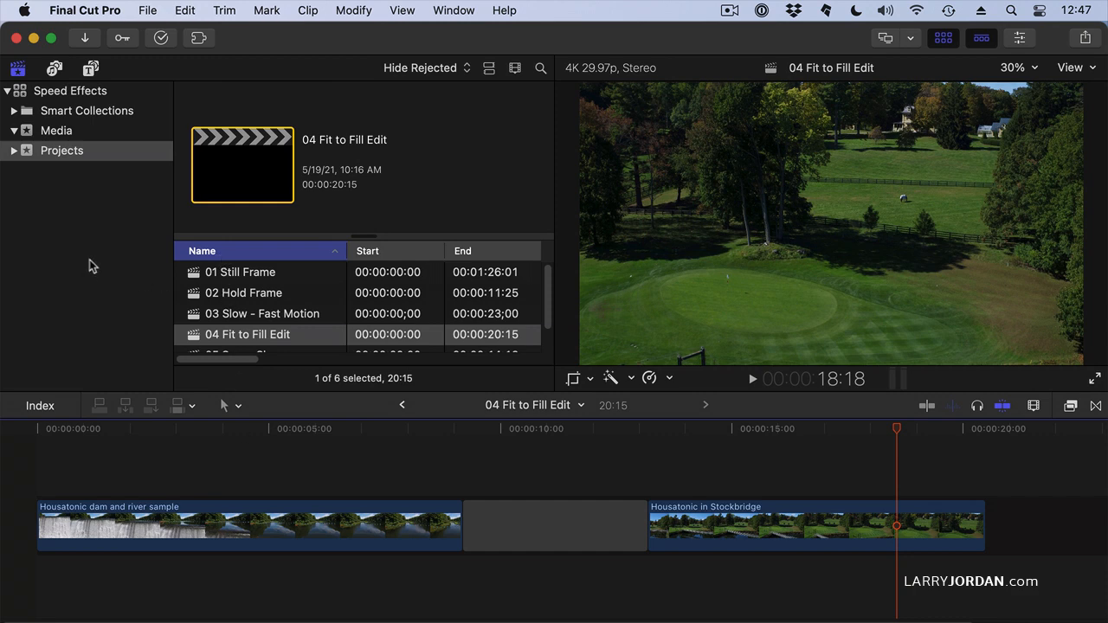
Step: Show the library's media clips, preview the Housatonic dam clip, then select Berkshire flyfishing
click(56, 130)
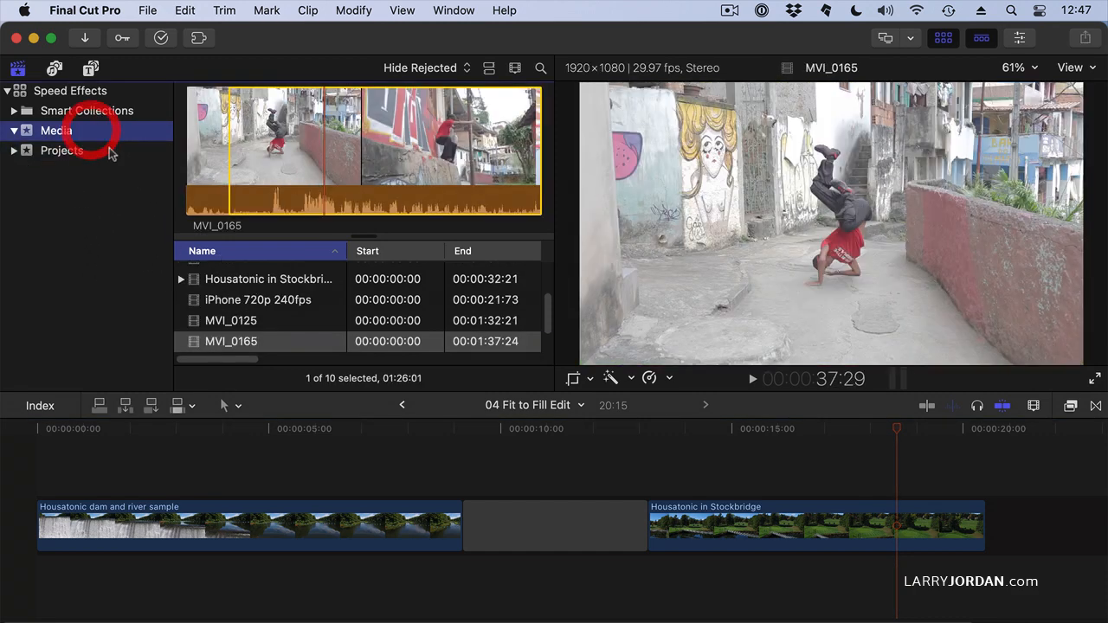
click(56, 129)
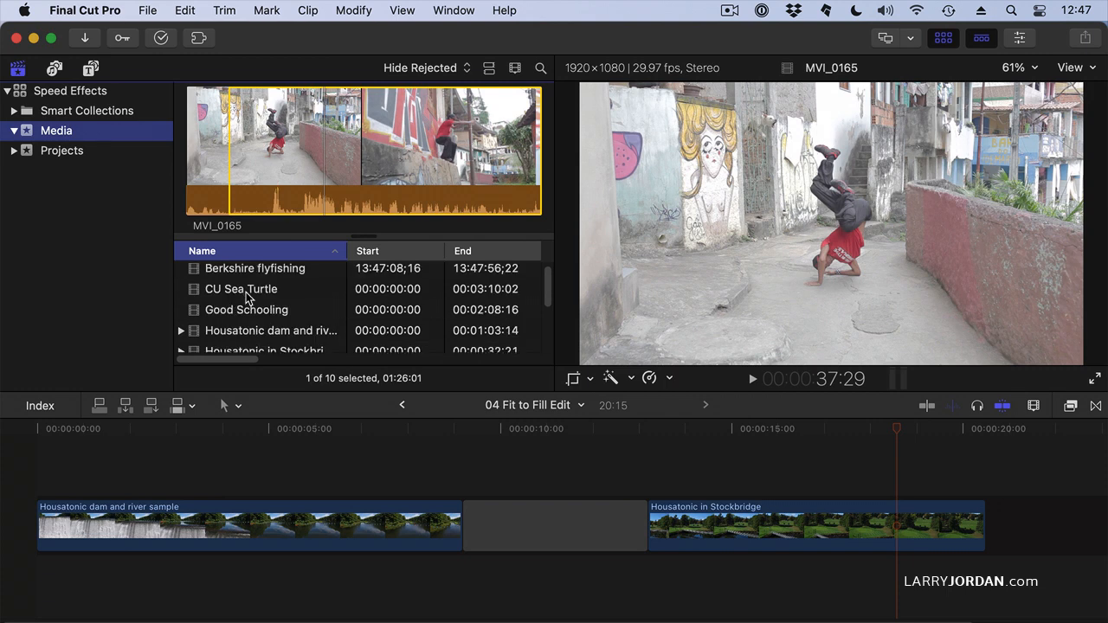
click(271, 334)
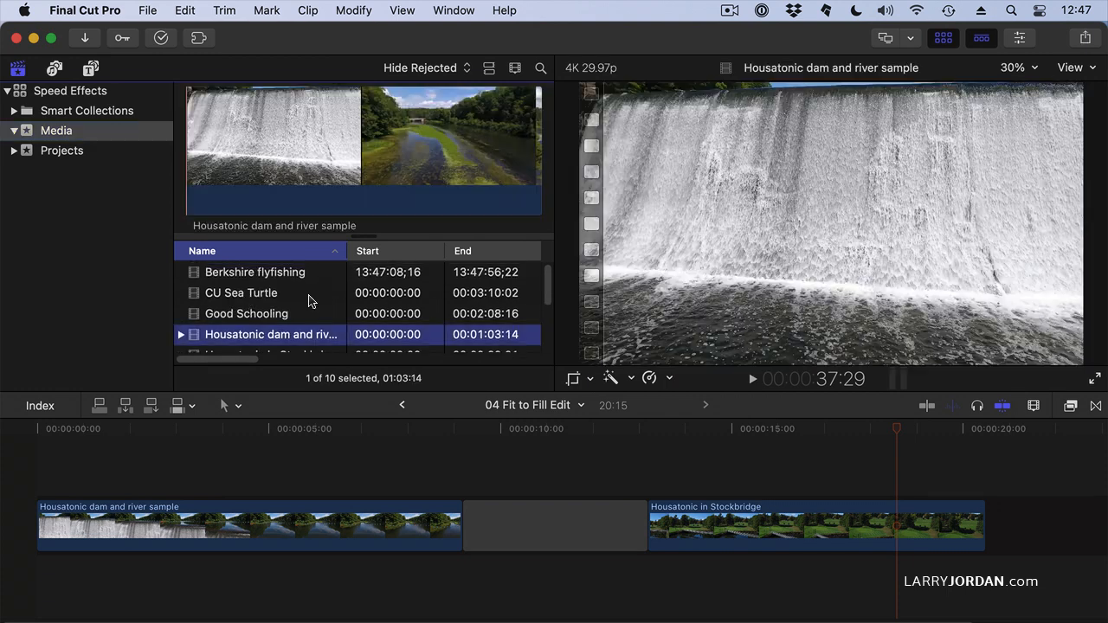
click(255, 272)
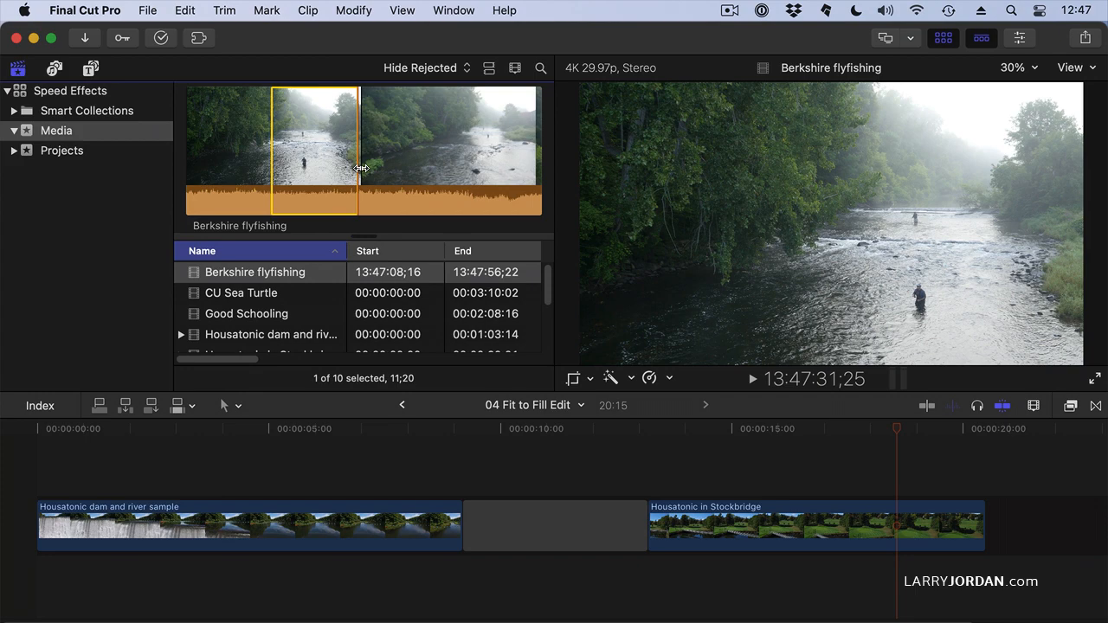
mouse_move(354, 165)
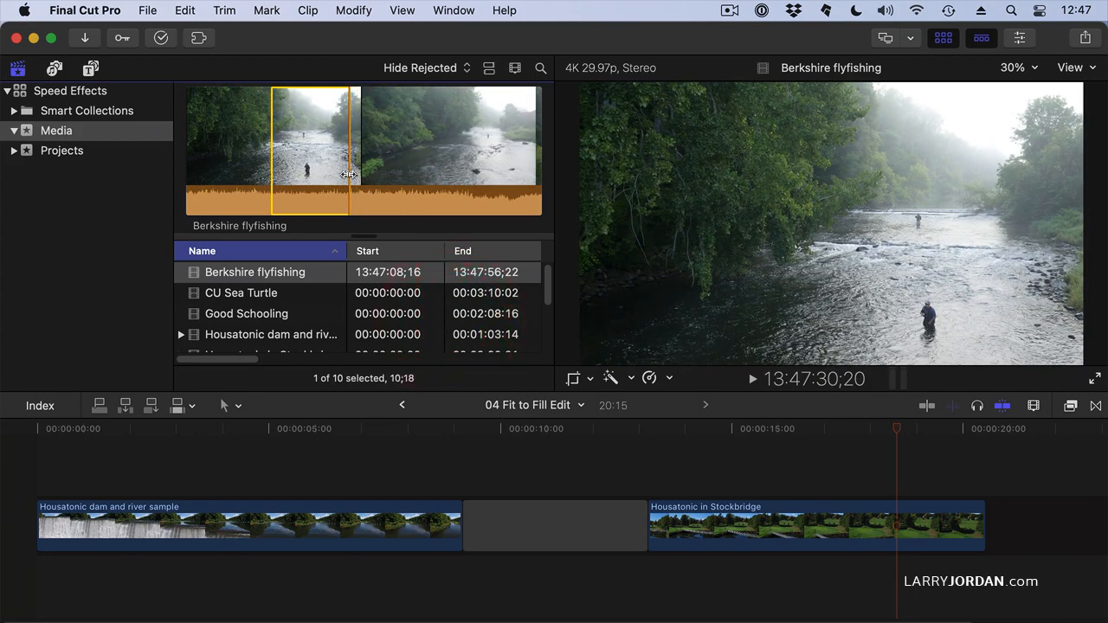
mouse_move(297, 124)
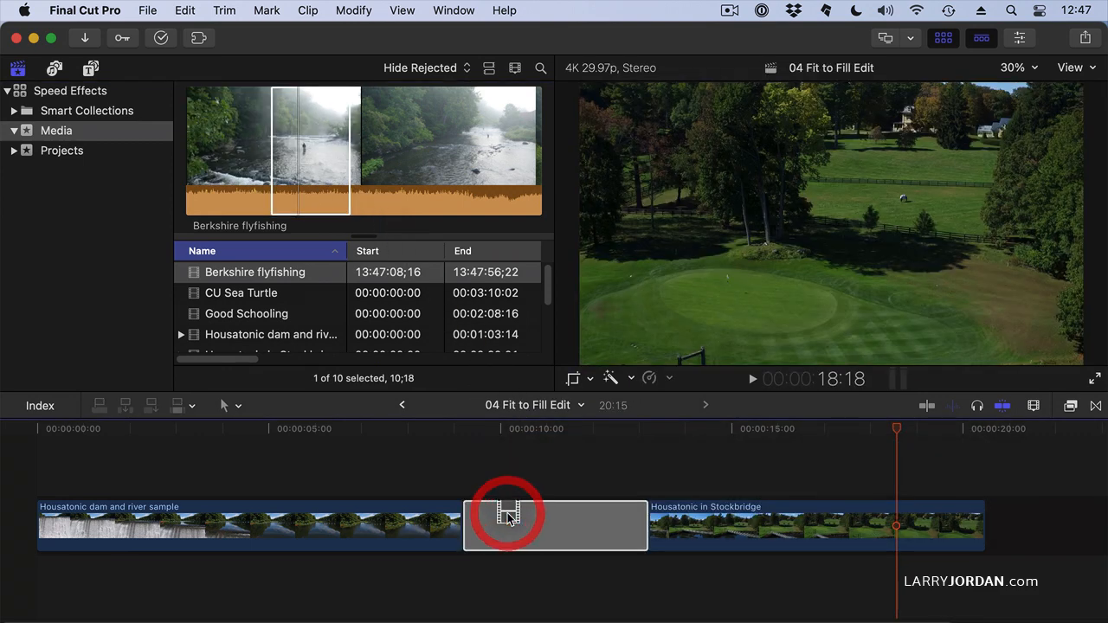
click(508, 514)
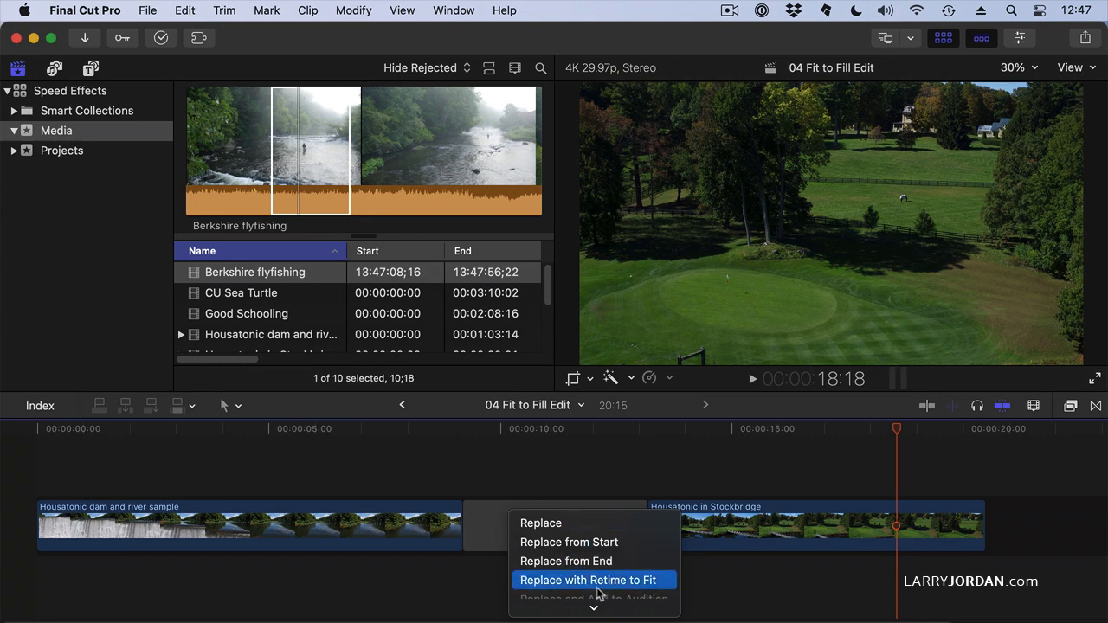
click(588, 580)
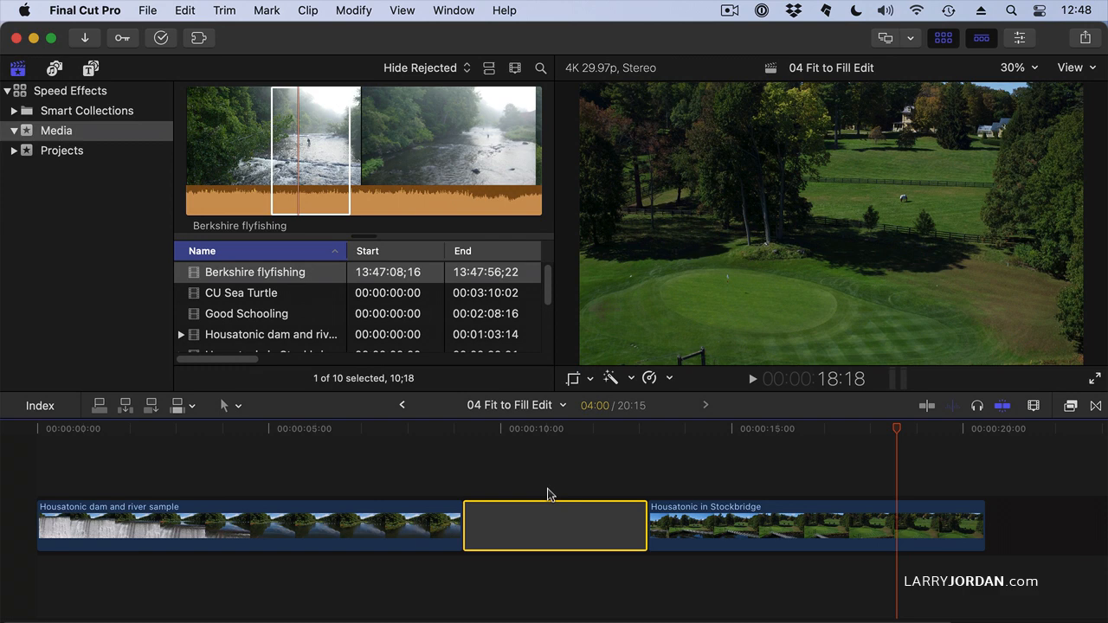
mouse_move(541, 511)
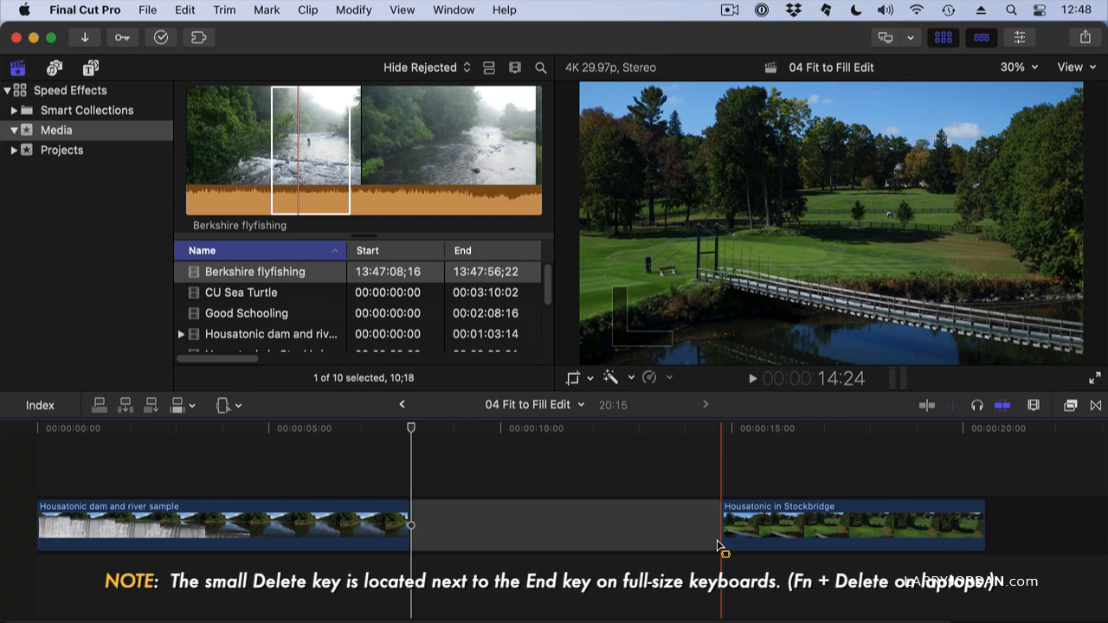
click(254, 272)
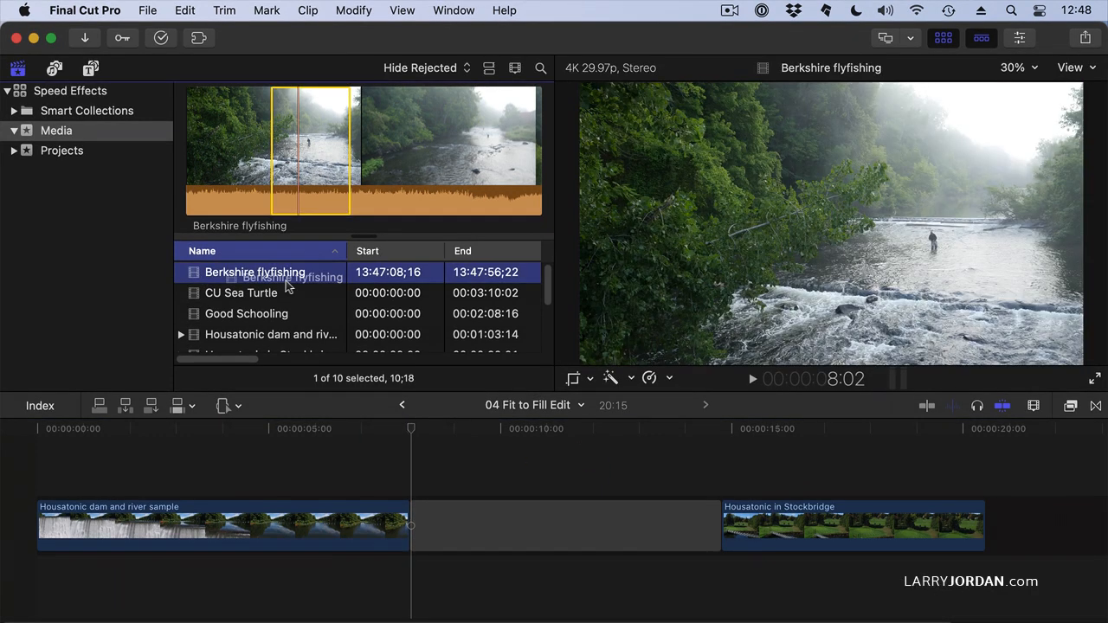
click(612, 526)
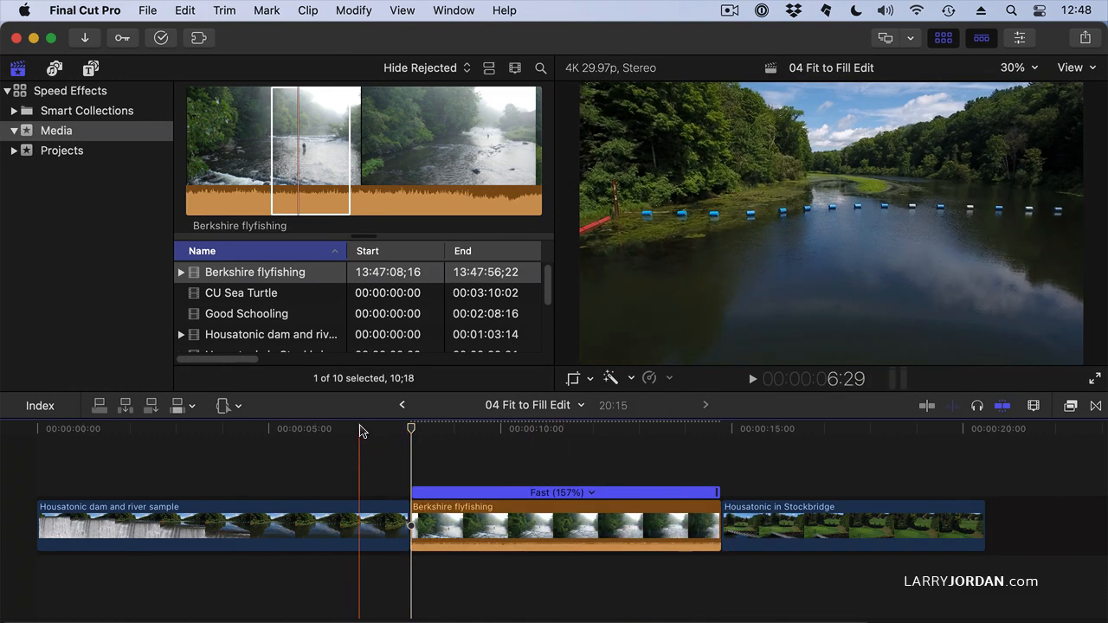
key(space)
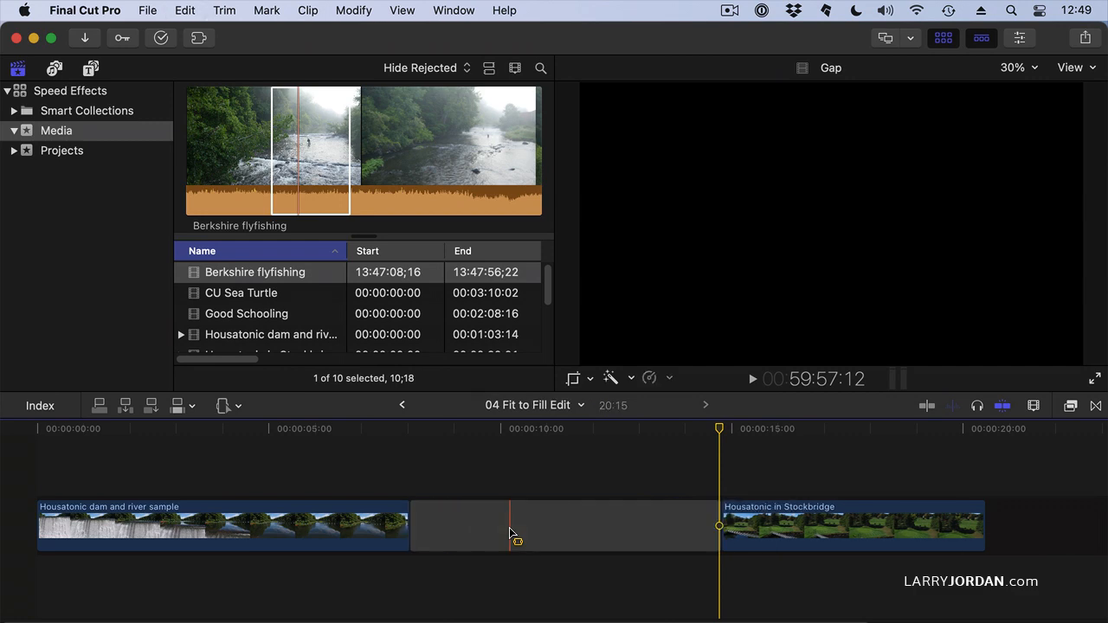
Step: Replace the gap with the marked flyfishing range via Retime to Fit, then play it back
click(254, 272)
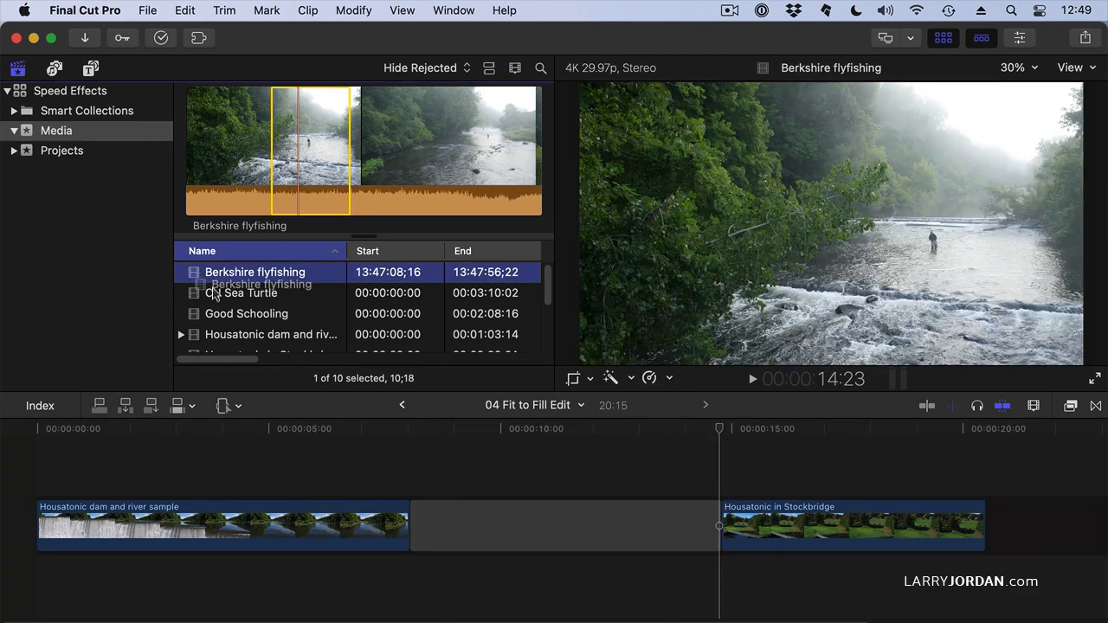
click(565, 526)
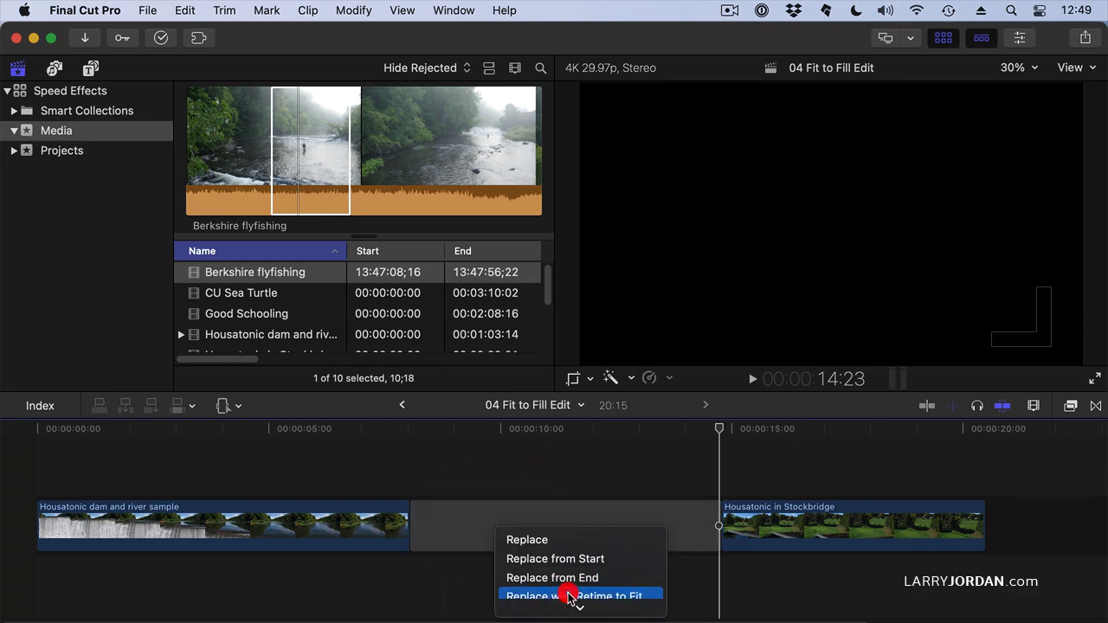
click(575, 596)
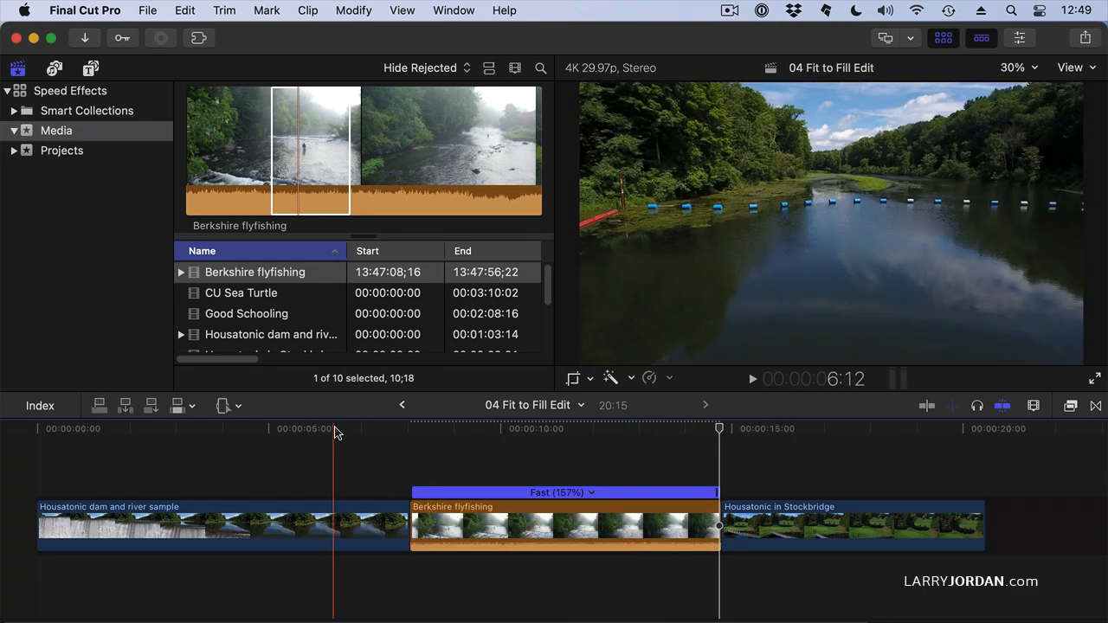
key(space)
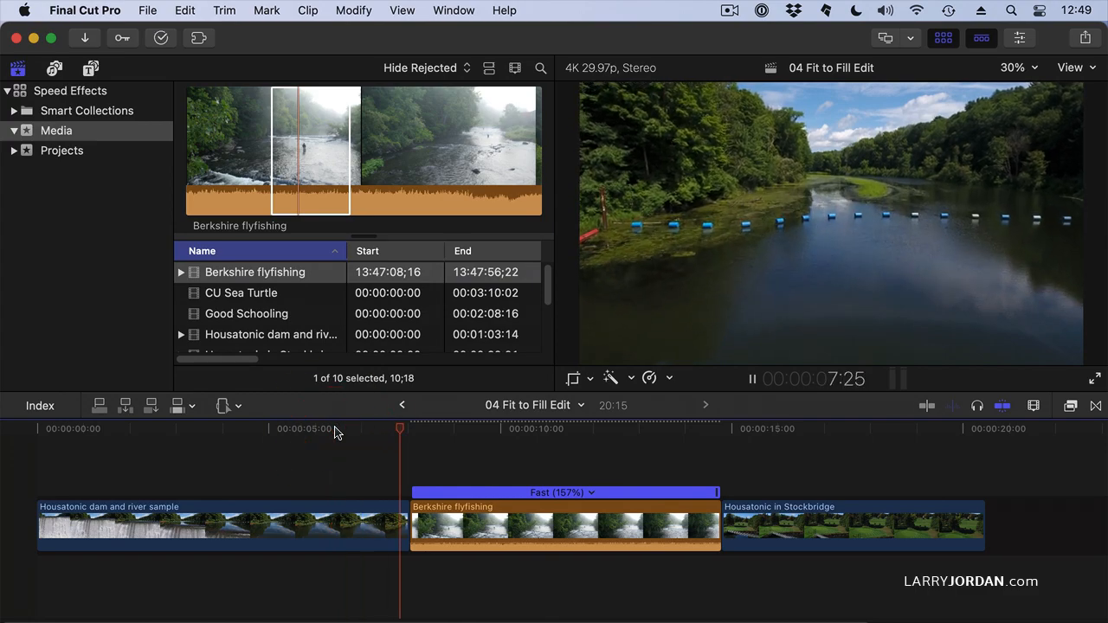